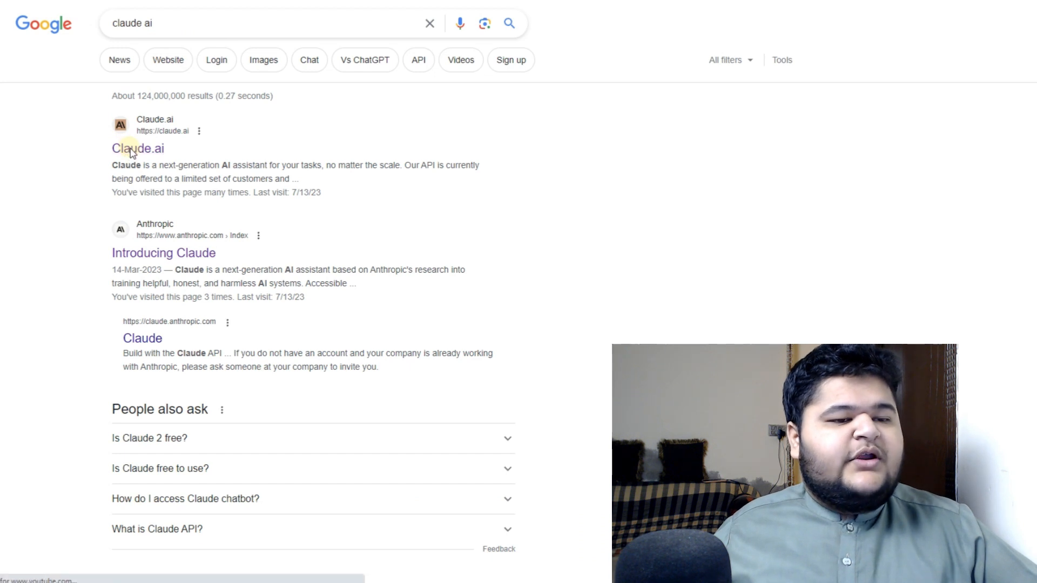
Open the Claude.ai link at the top of the 'claude ai' Google results
click(137, 148)
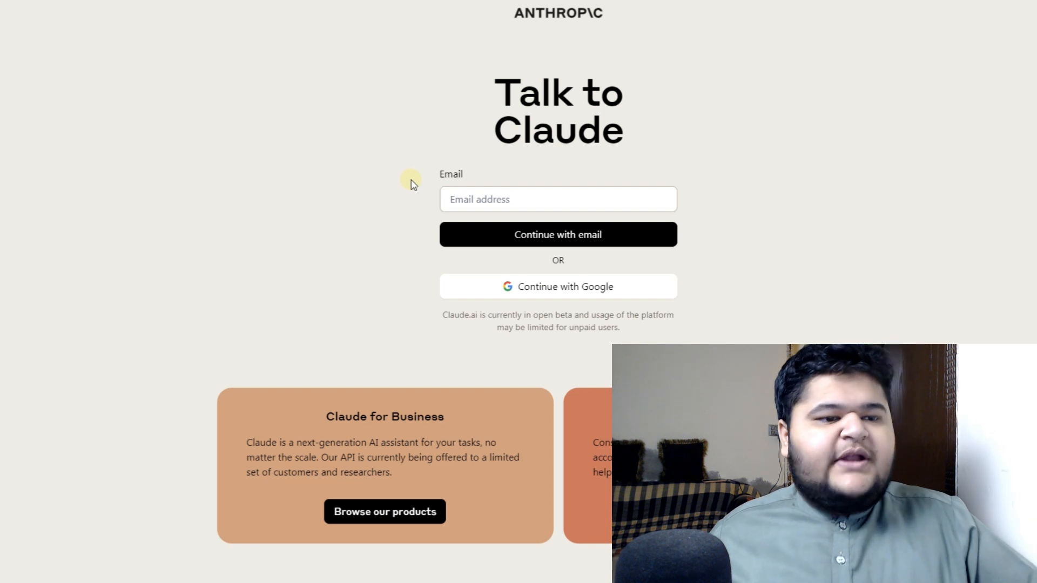
mouse_move(422, 123)
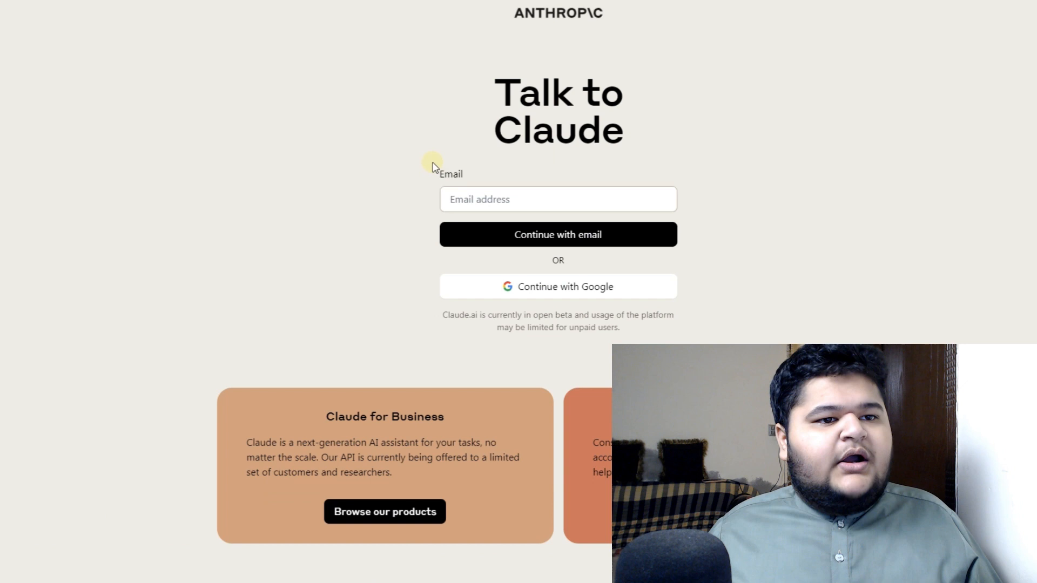
mouse_move(193, 15)
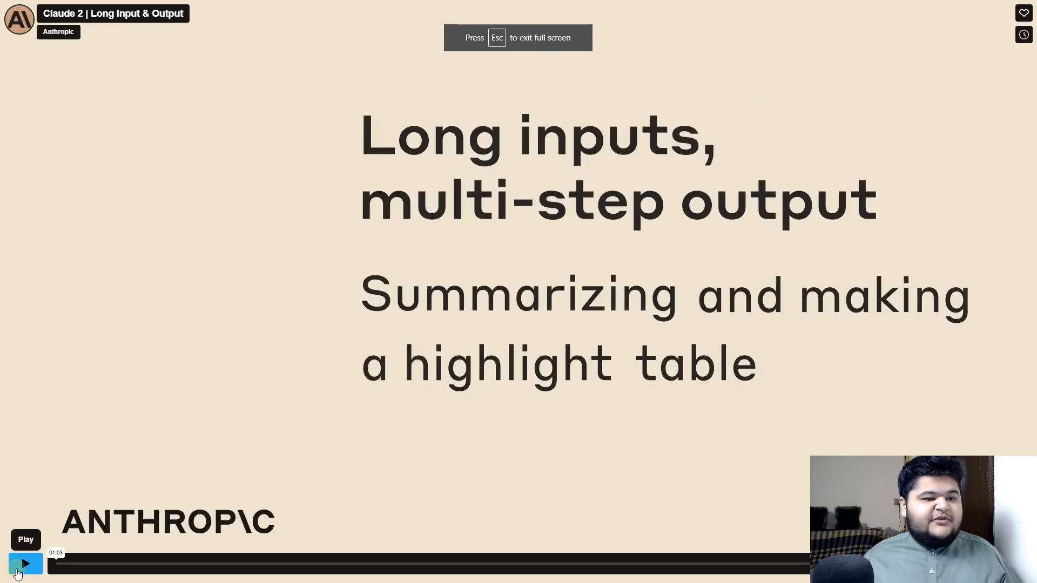
Play the Claude 2 demo through the two-paper summary and highlight table, then pause
click(25, 563)
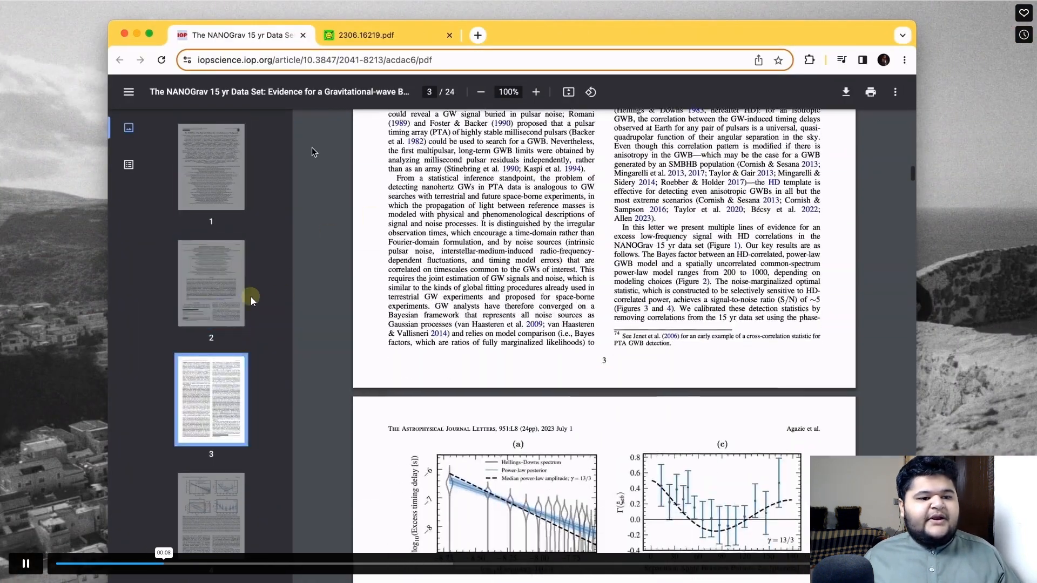
click(371, 35)
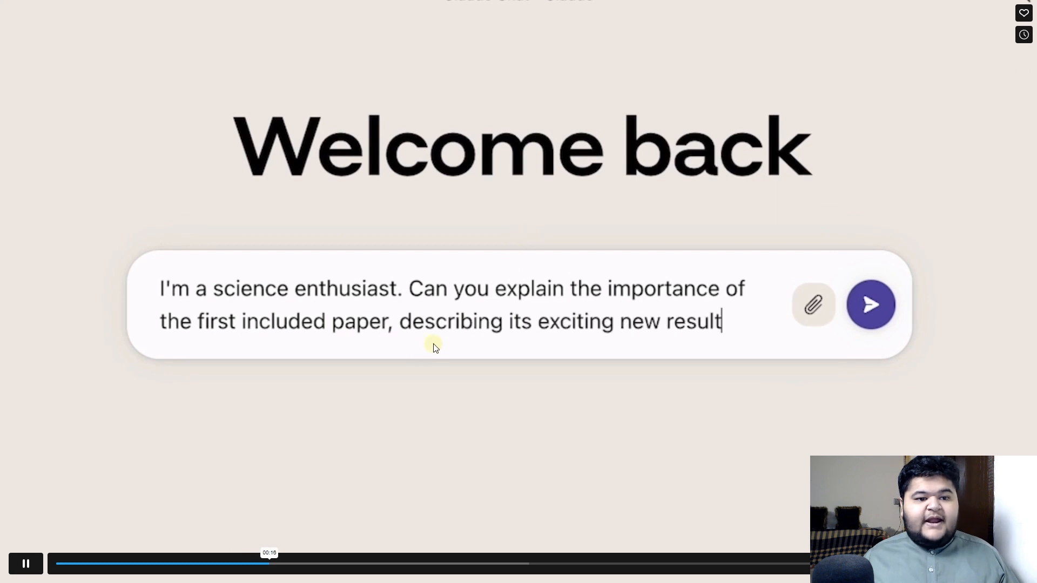
text(s to me in simple terms?)
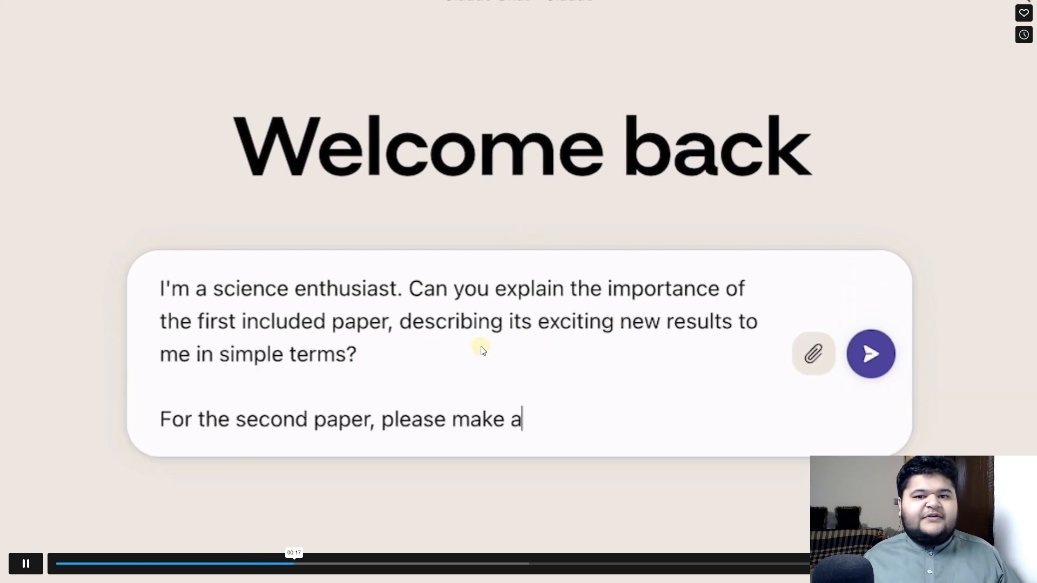
text(two-column markdown table for me of the section hea)
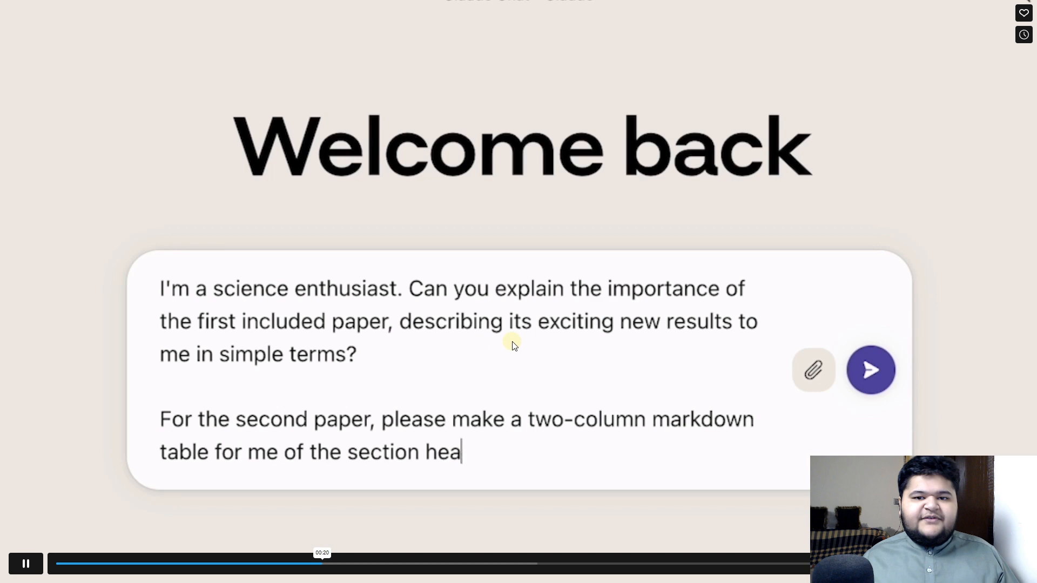
text(dings in the paper and a corresponding detailed highlight from each)
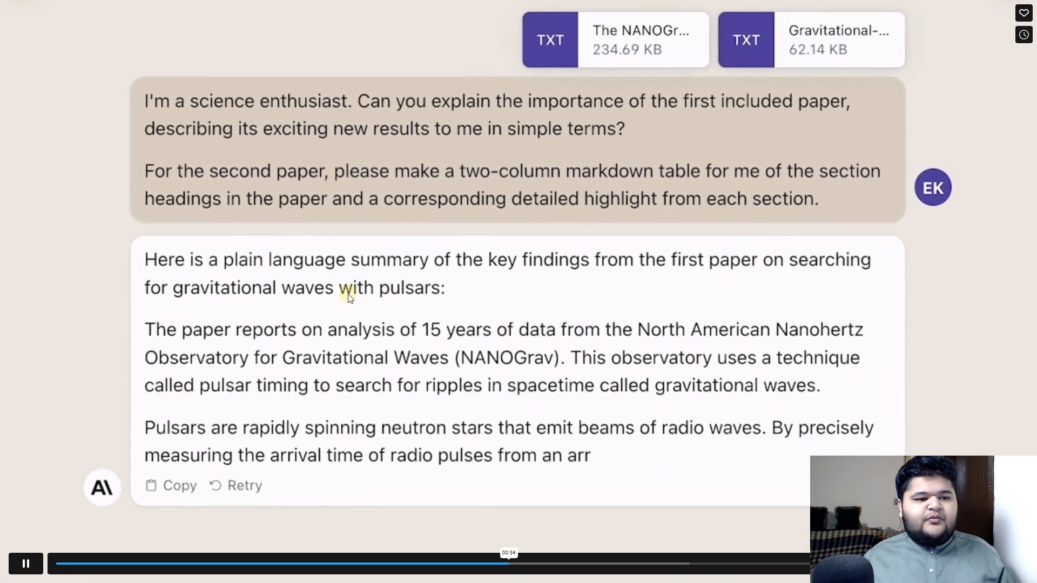
scroll(down, 3)
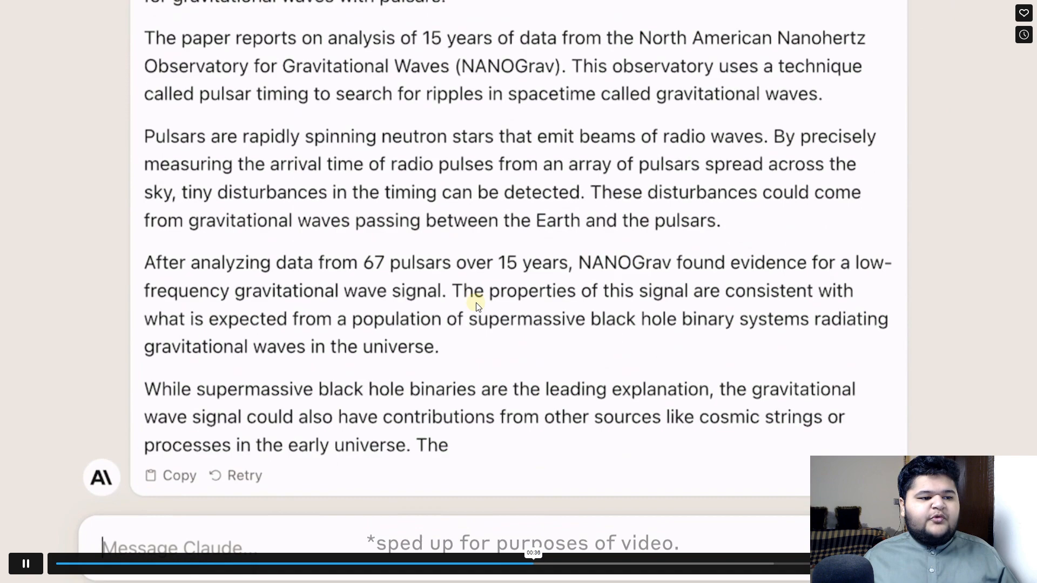
scroll(down, 3)
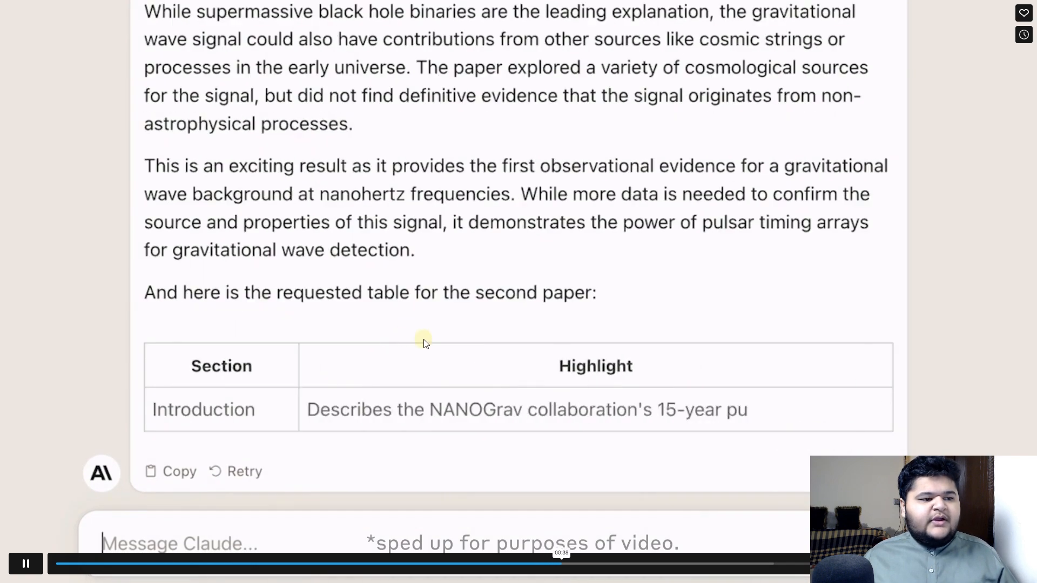
scroll(down, 3)
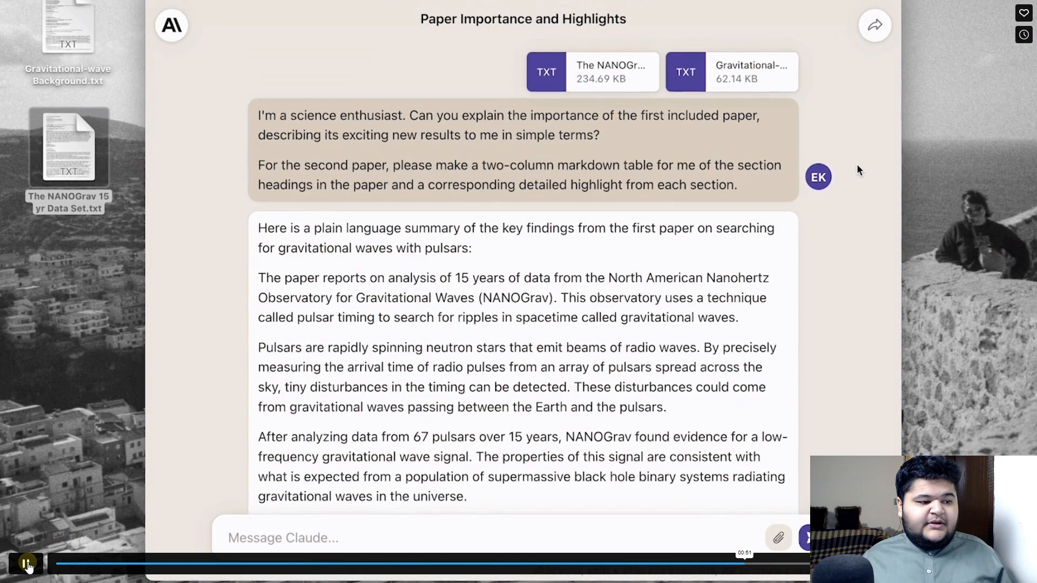
click(27, 564)
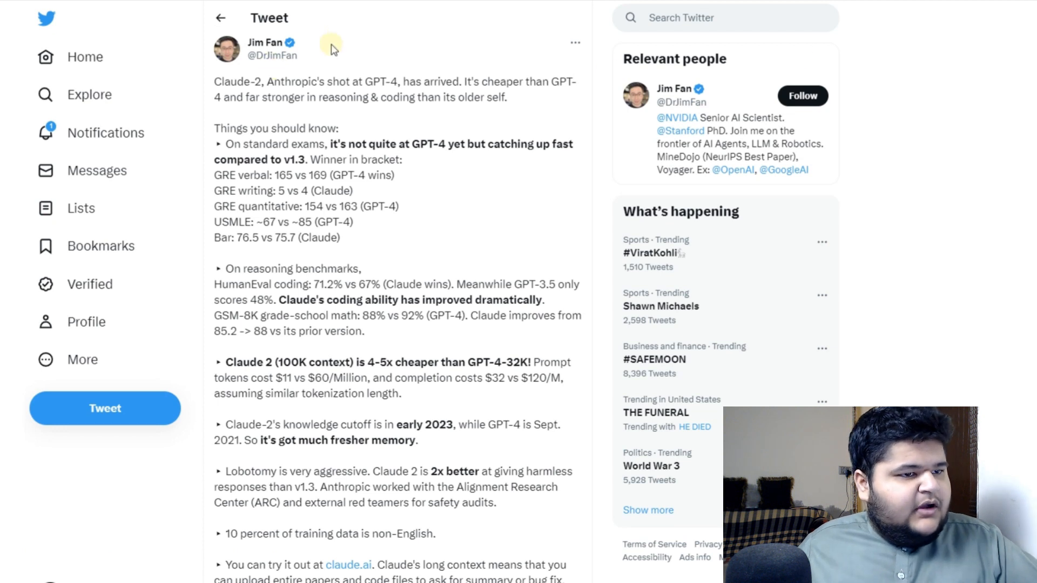
mouse_move(368, 84)
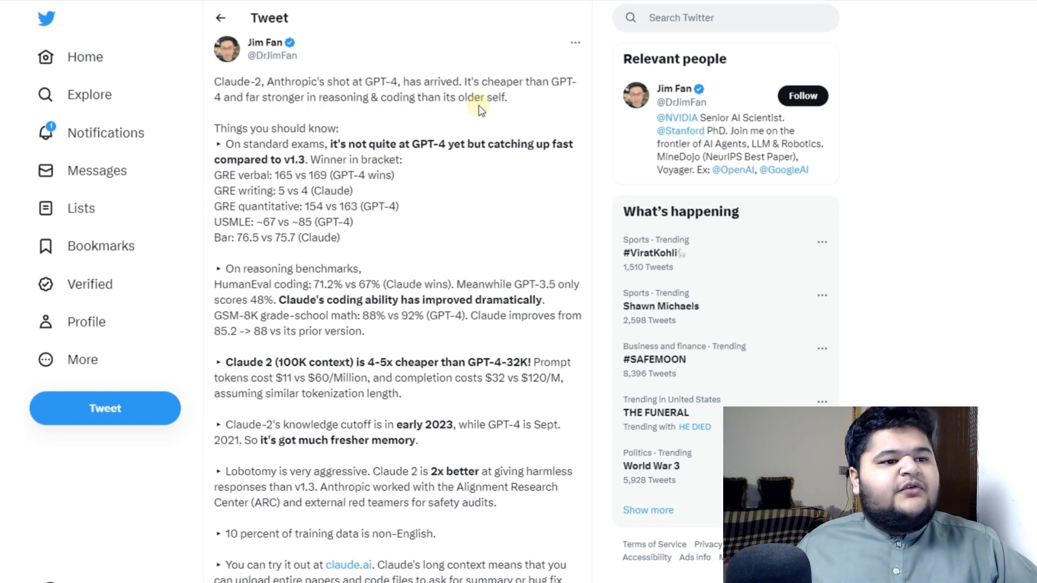
mouse_move(219, 141)
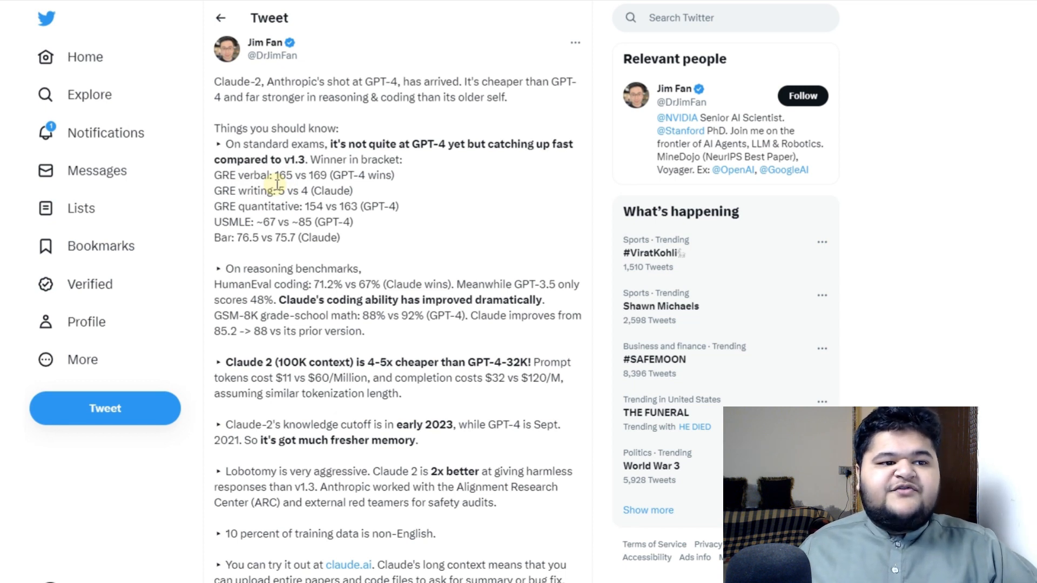
mouse_move(427, 188)
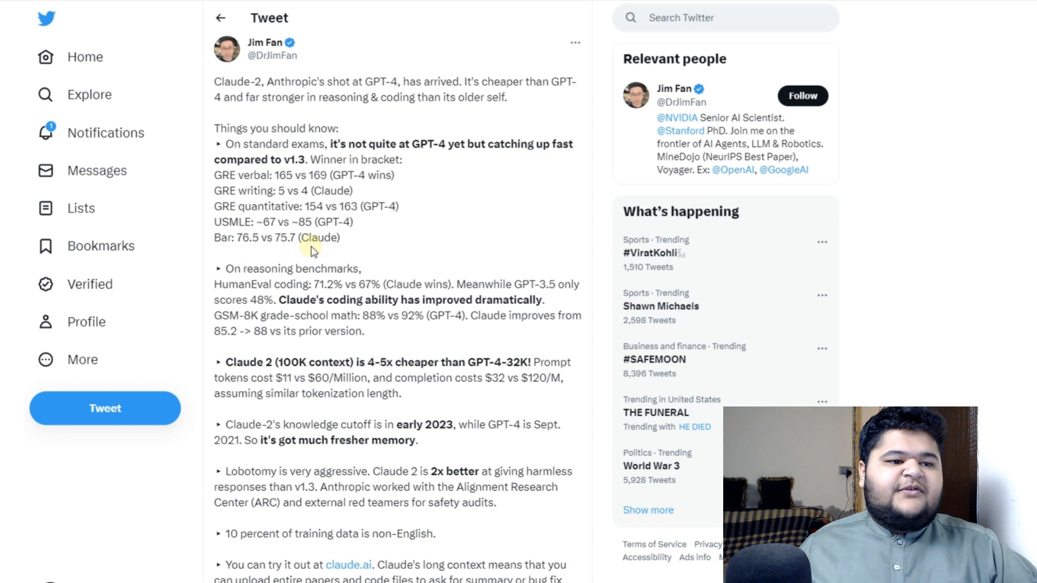
mouse_move(433, 208)
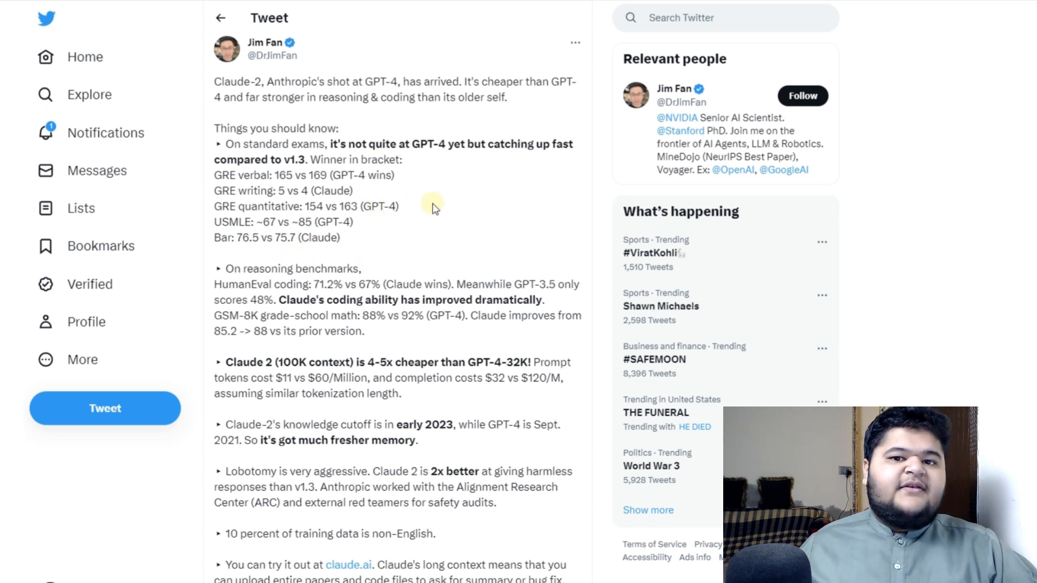
mouse_move(436, 218)
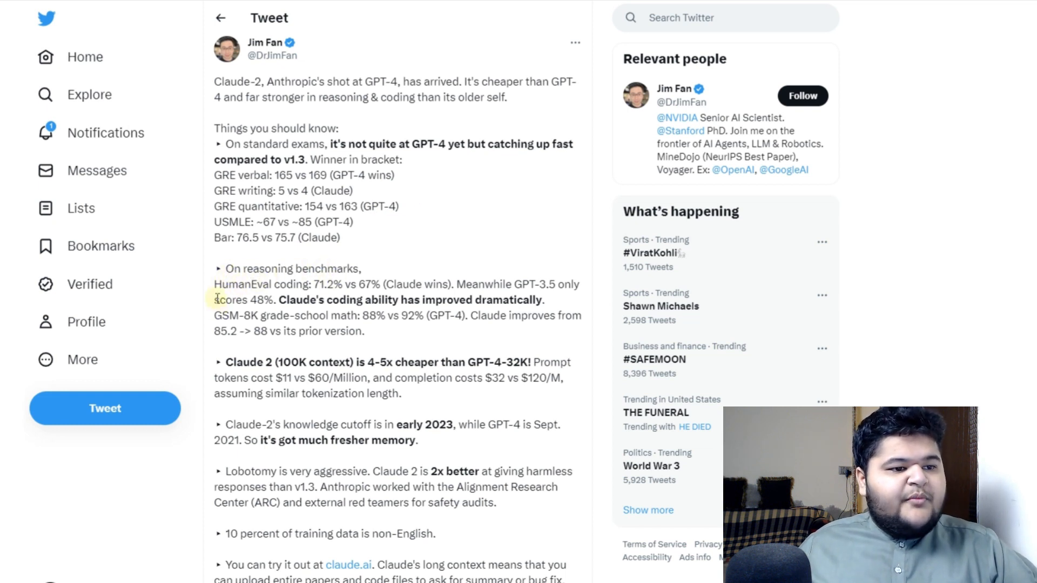
mouse_move(314, 285)
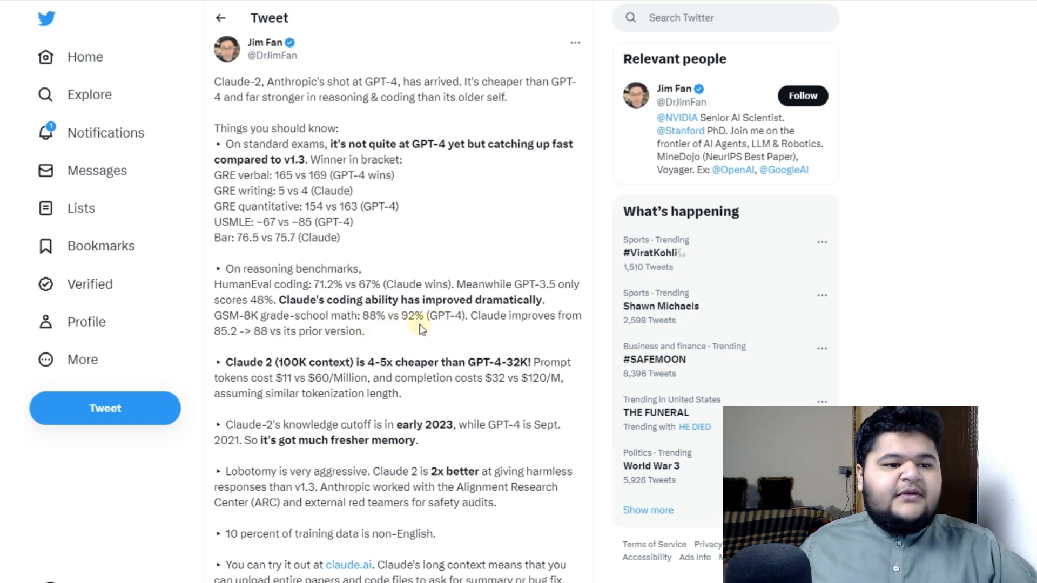
mouse_move(538, 331)
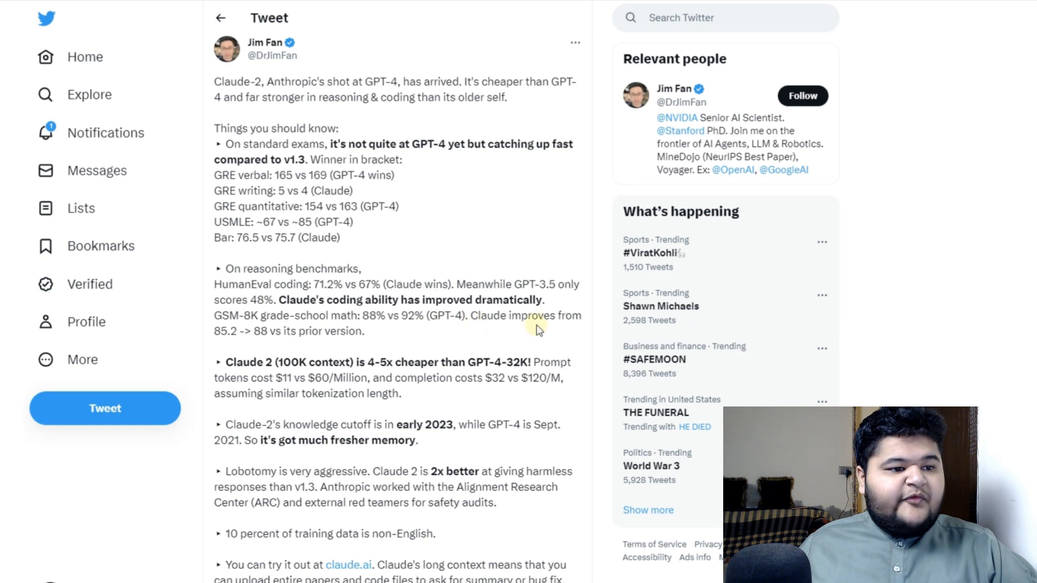
mouse_move(227, 338)
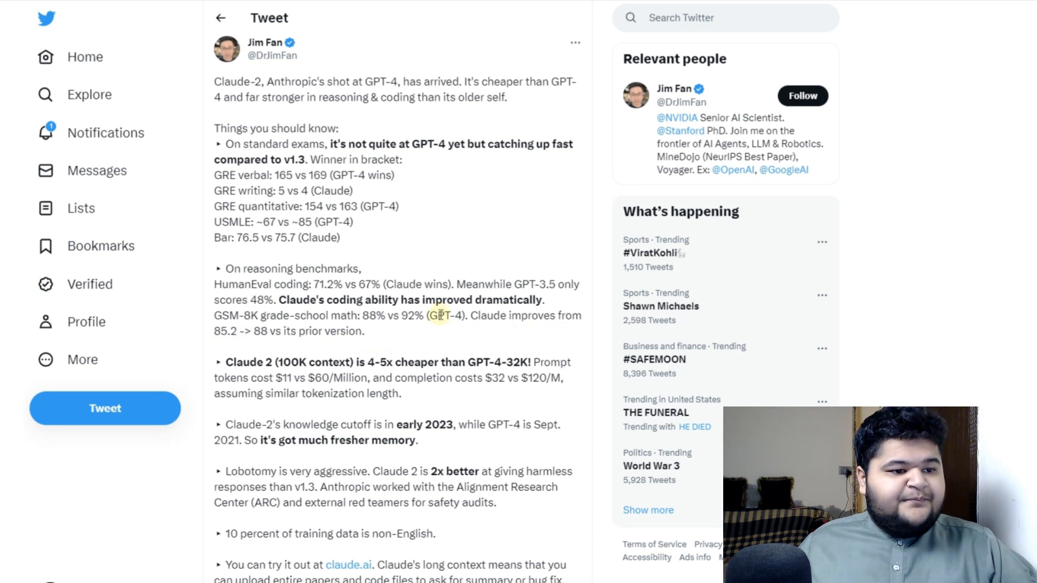
mouse_move(323, 367)
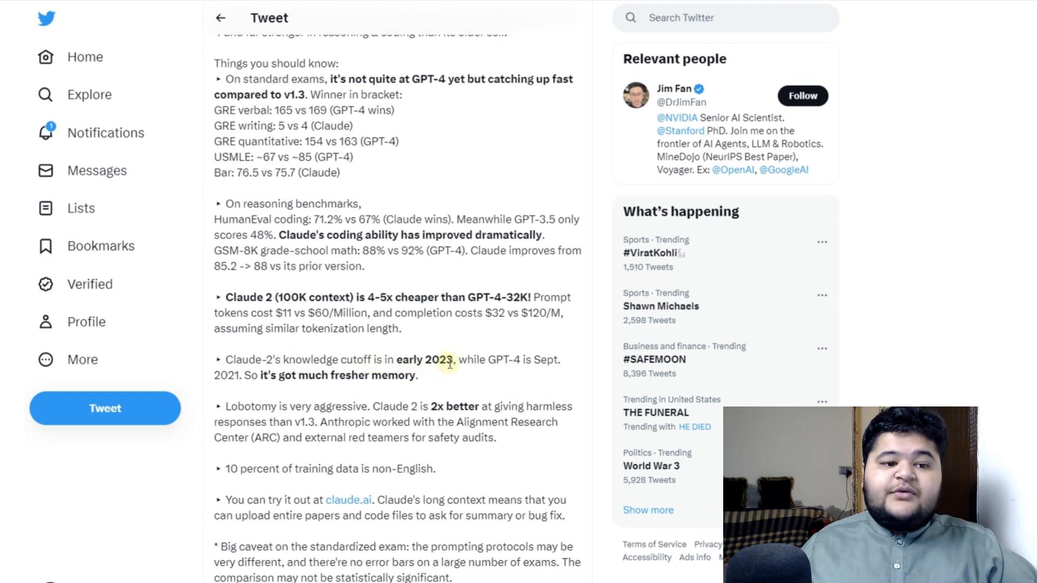
mouse_move(539, 375)
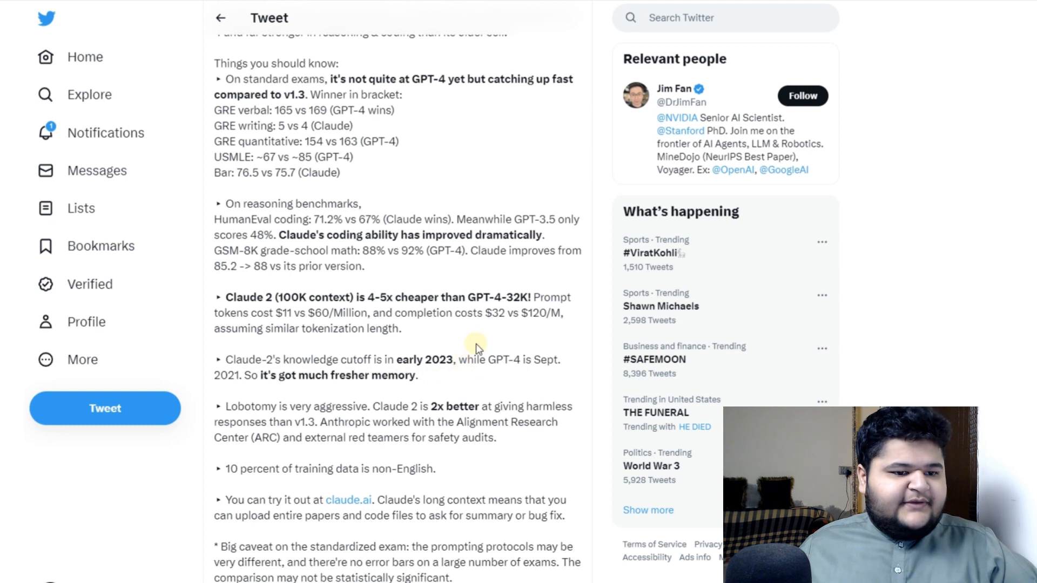
Scroll past the benchmark bullets to the Claude 2 Evaluations chart with GRE, USMLE, Bar Exam
scroll(down, 3)
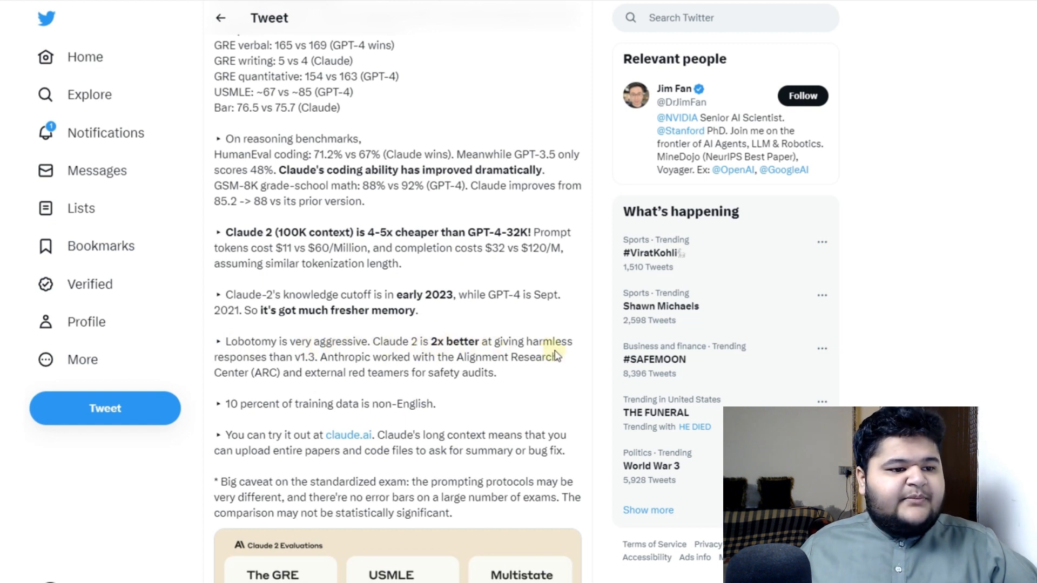
mouse_move(287, 369)
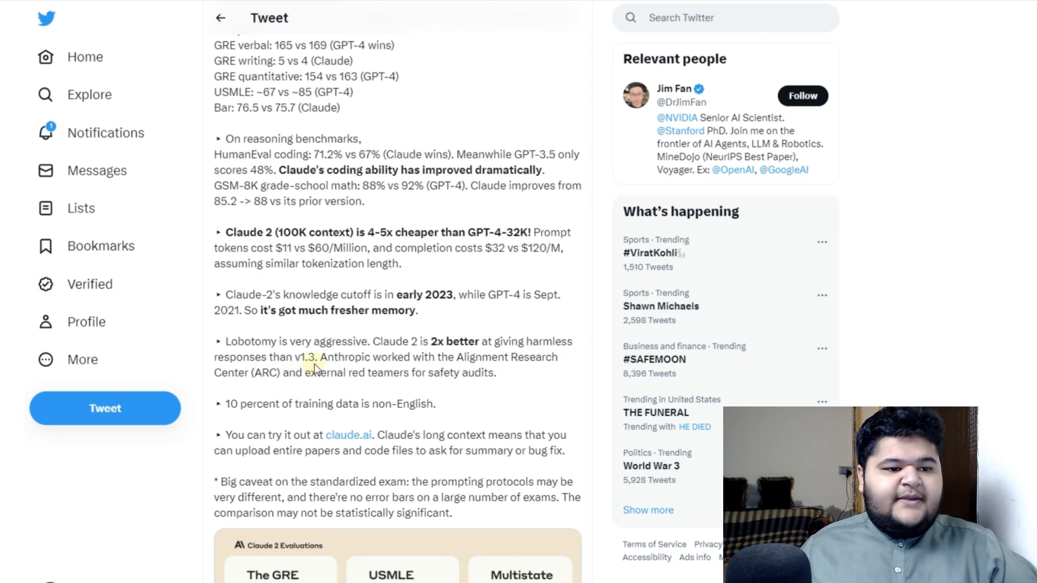
mouse_move(510, 372)
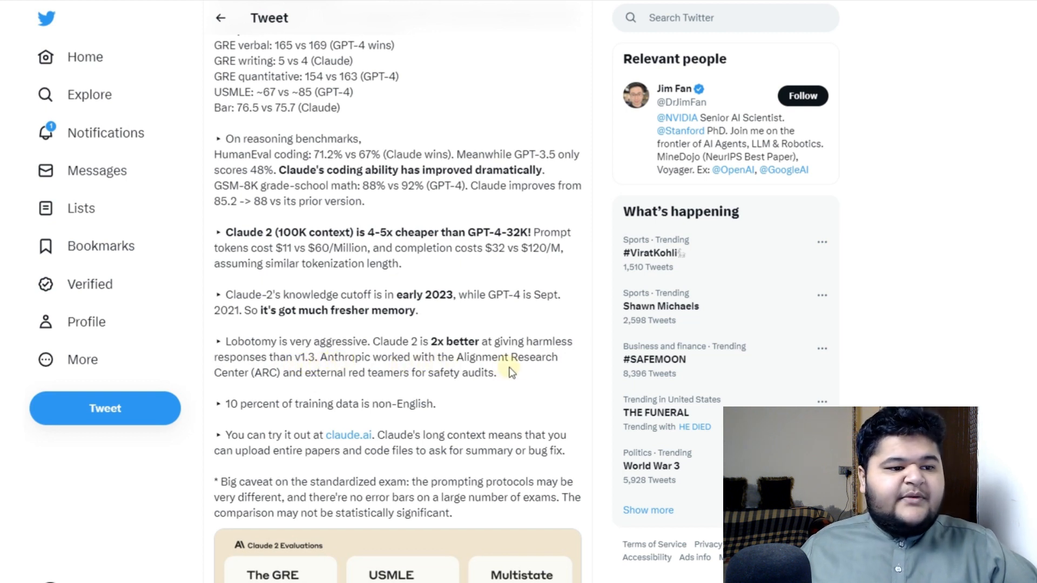
mouse_move(321, 385)
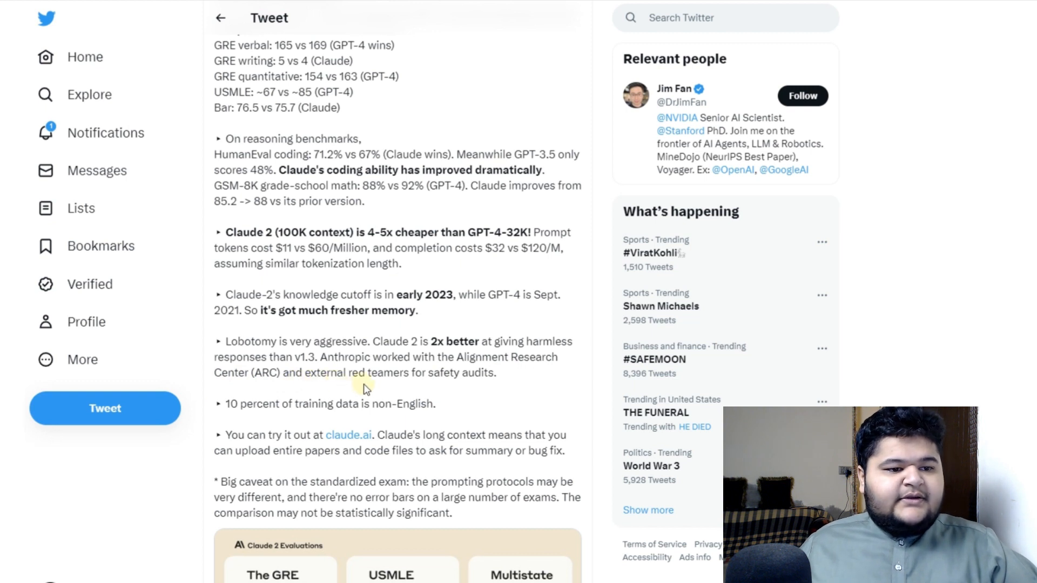
mouse_move(562, 377)
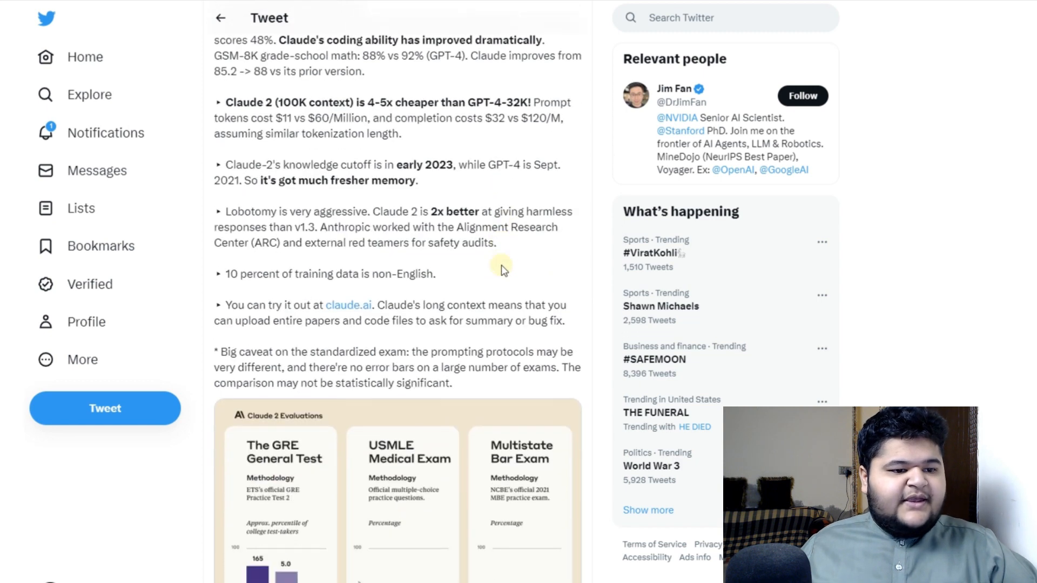
scroll(down, 3)
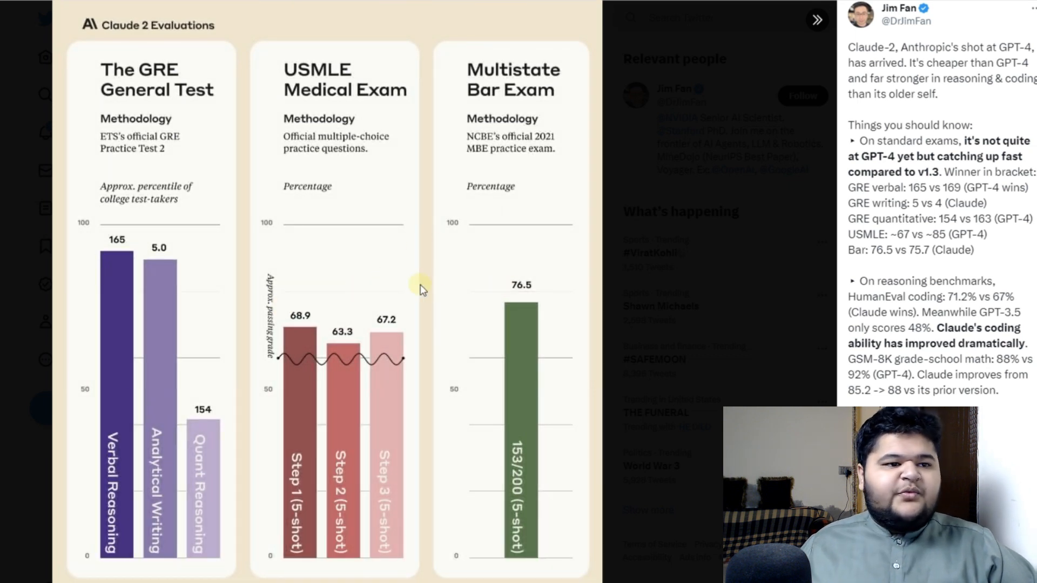
mouse_move(371, 210)
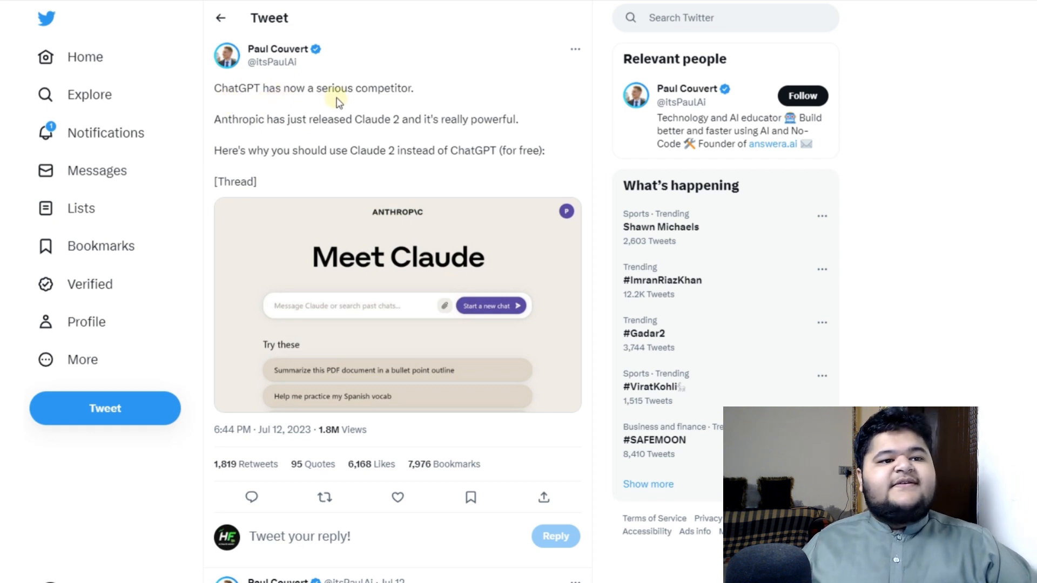
mouse_move(389, 103)
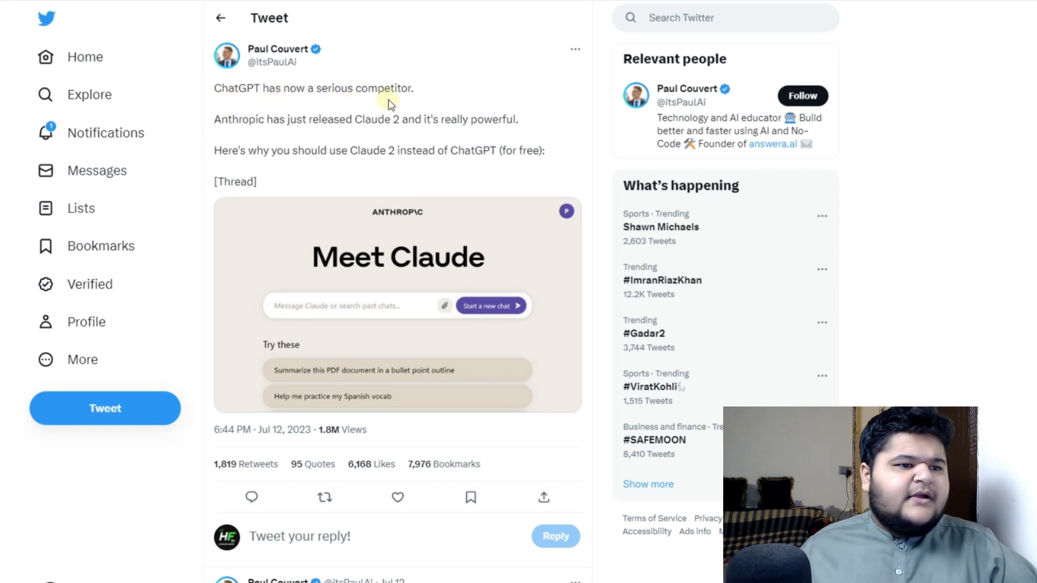
mouse_move(252, 135)
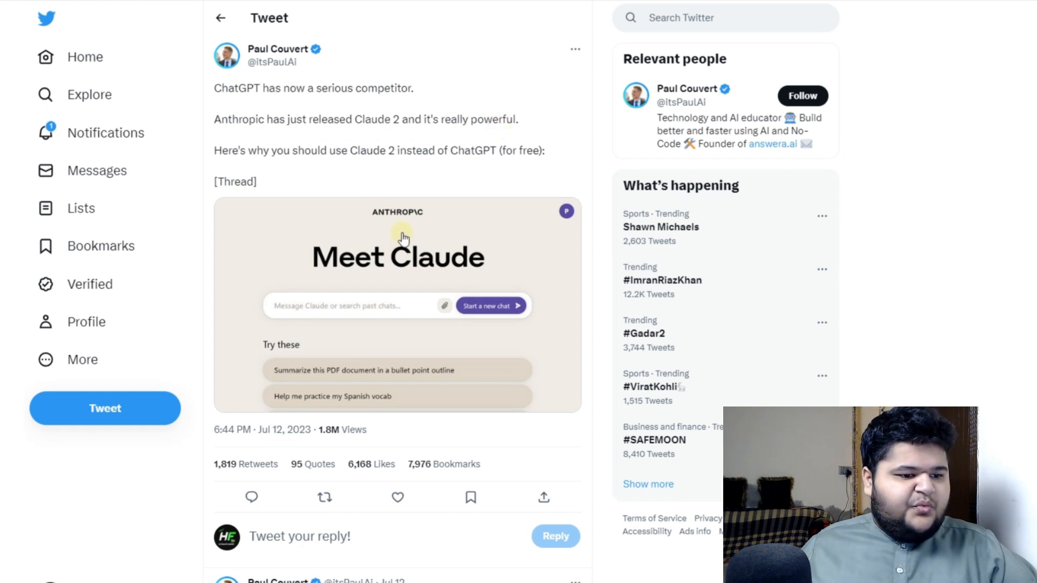
Scroll Paul Couvert's thread to Claude 2's advantages and the 75,000-word analysis example
scroll(down, 3)
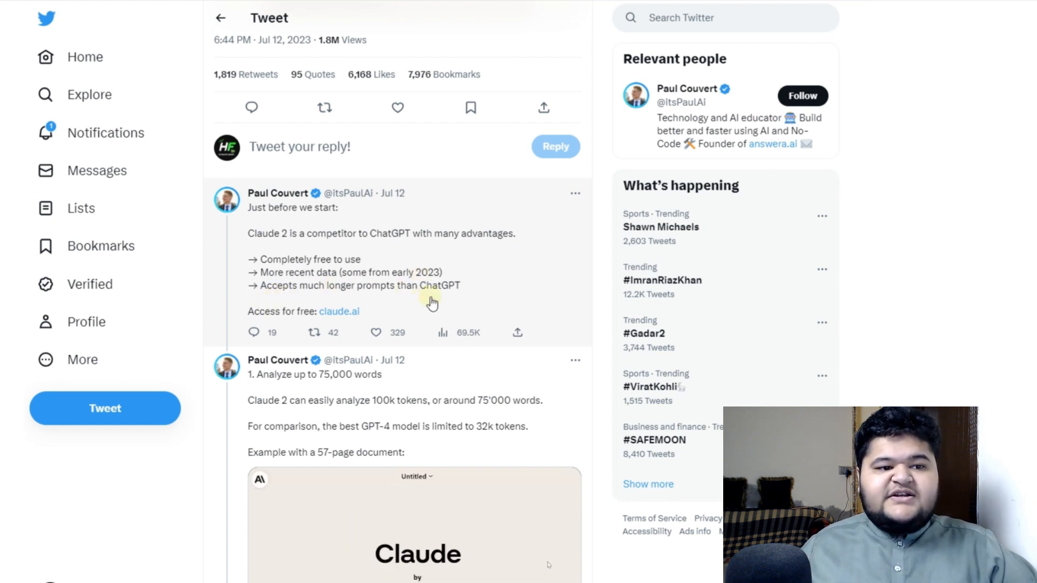
scroll(down, 3)
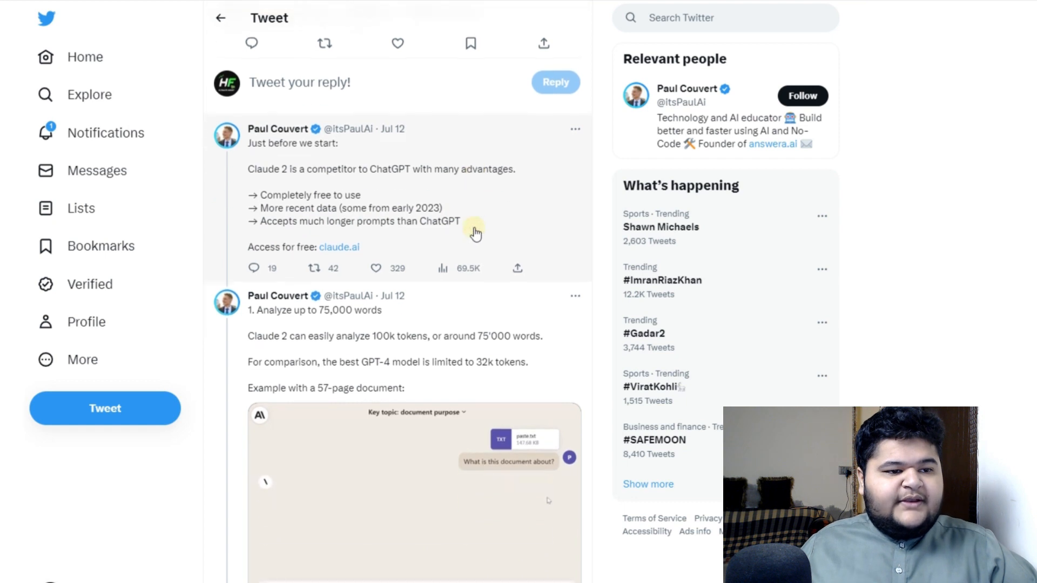
Read points 1–4 on long and multiple documents, coding, cheaper API, plus US/UK availability
scroll(down, 3)
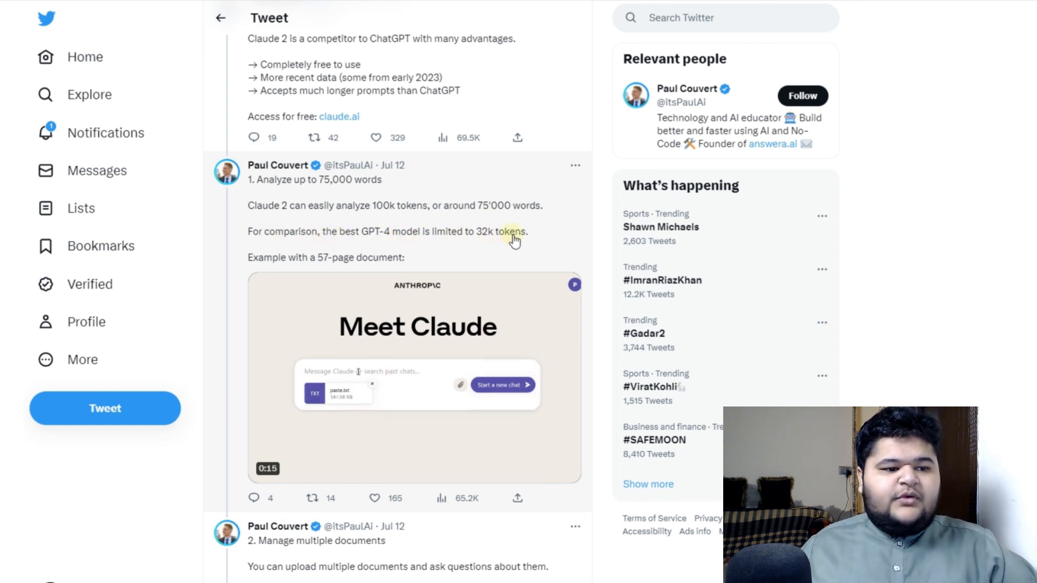
scroll(down, 3)
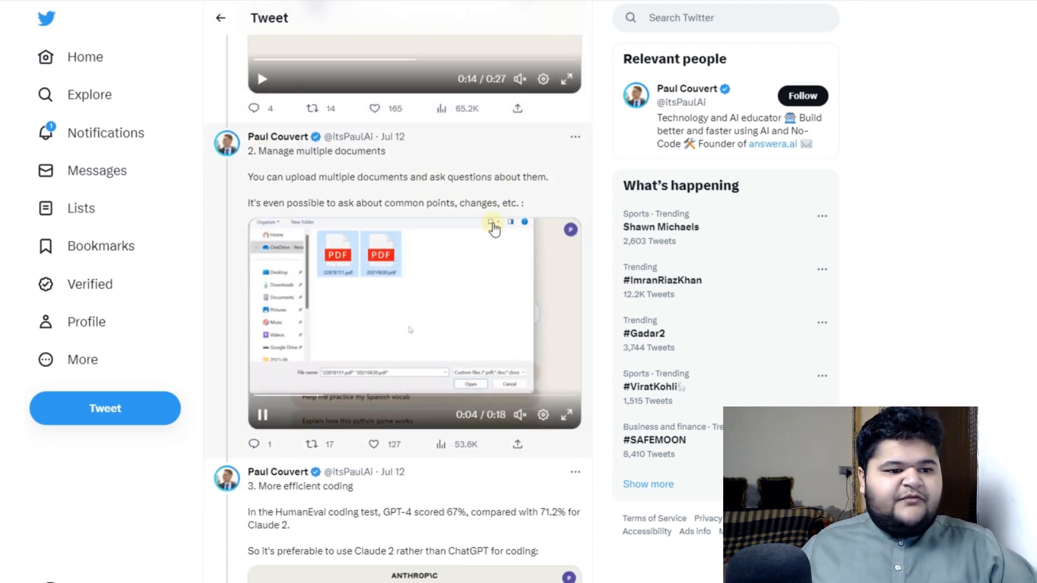
scroll(down, 3)
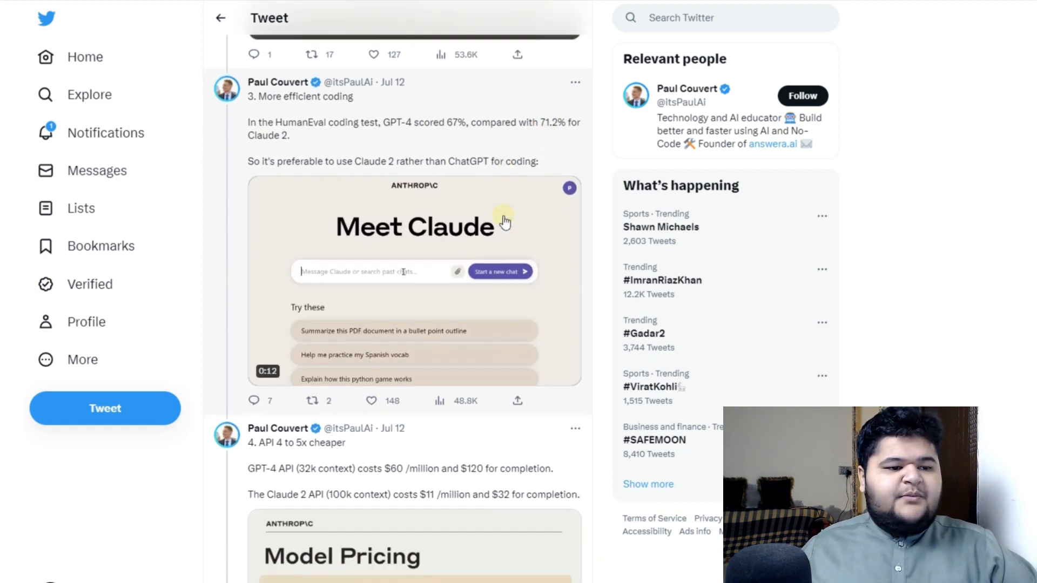
scroll(down, 3)
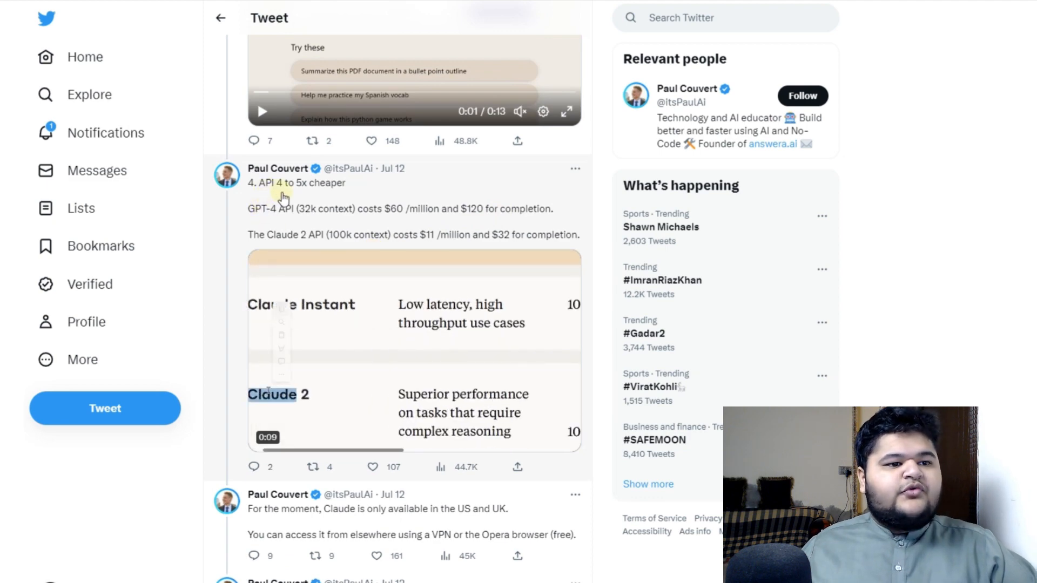
scroll(down, 3)
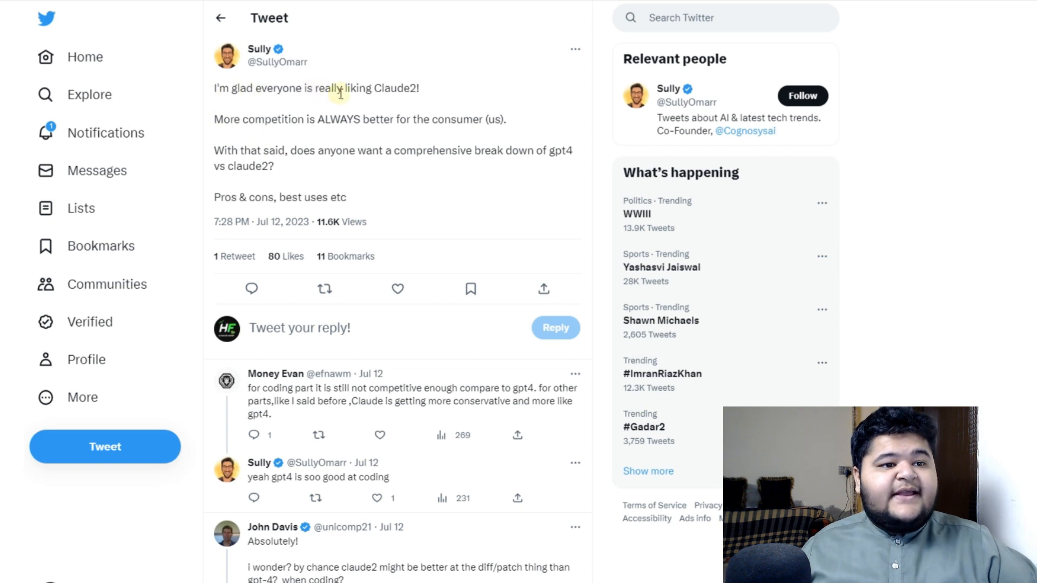
mouse_move(294, 131)
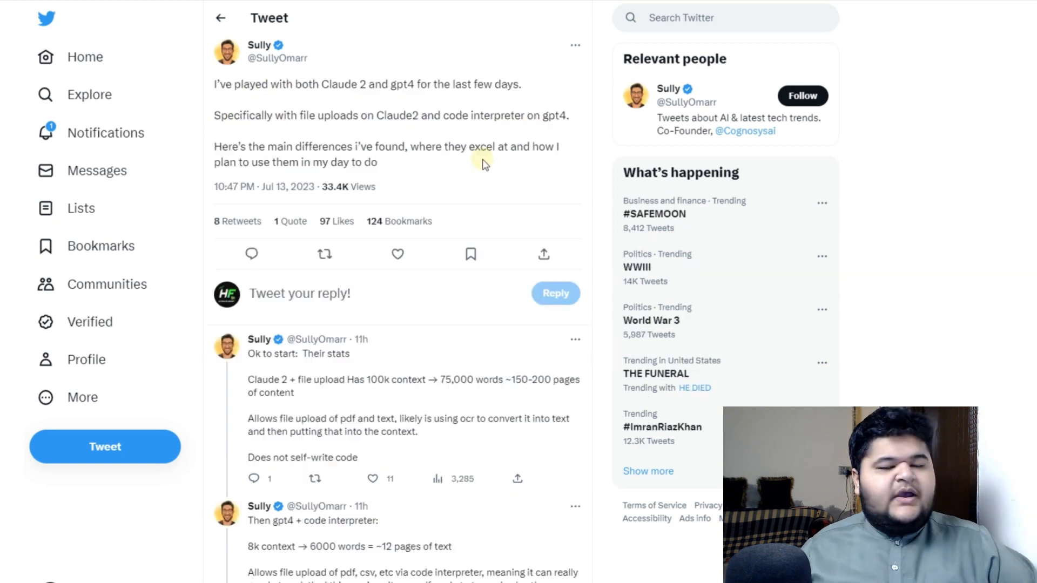
Scroll Sully's thread past both models' stats to the full Claude 2 Pros reply
scroll(down, 3)
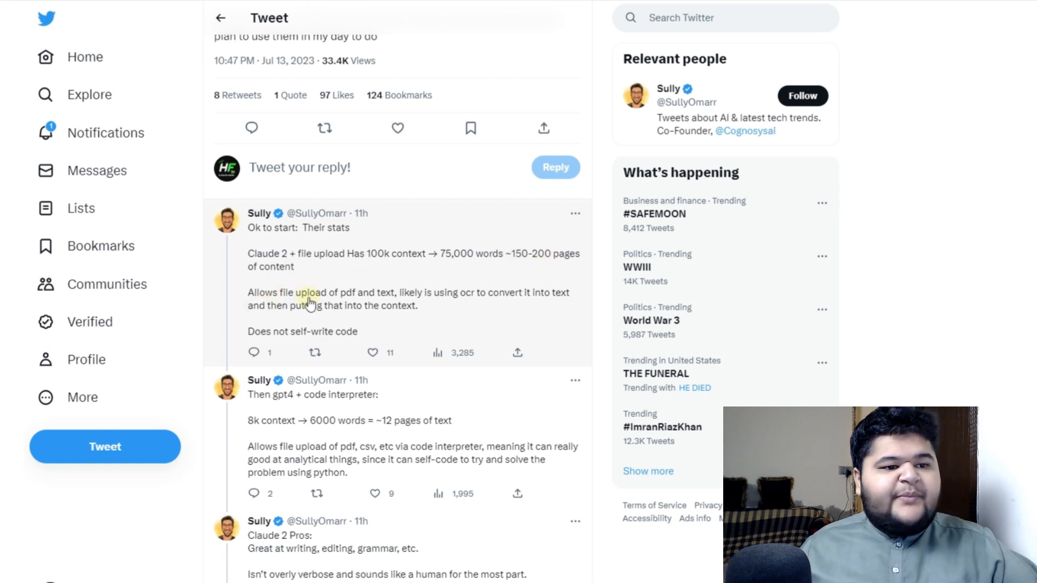
mouse_move(460, 306)
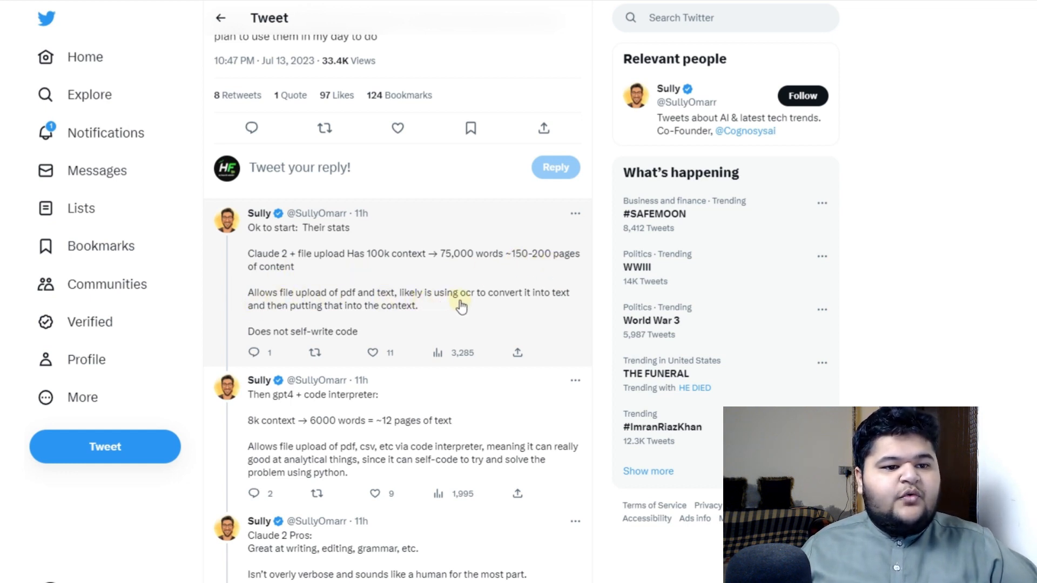
mouse_move(347, 324)
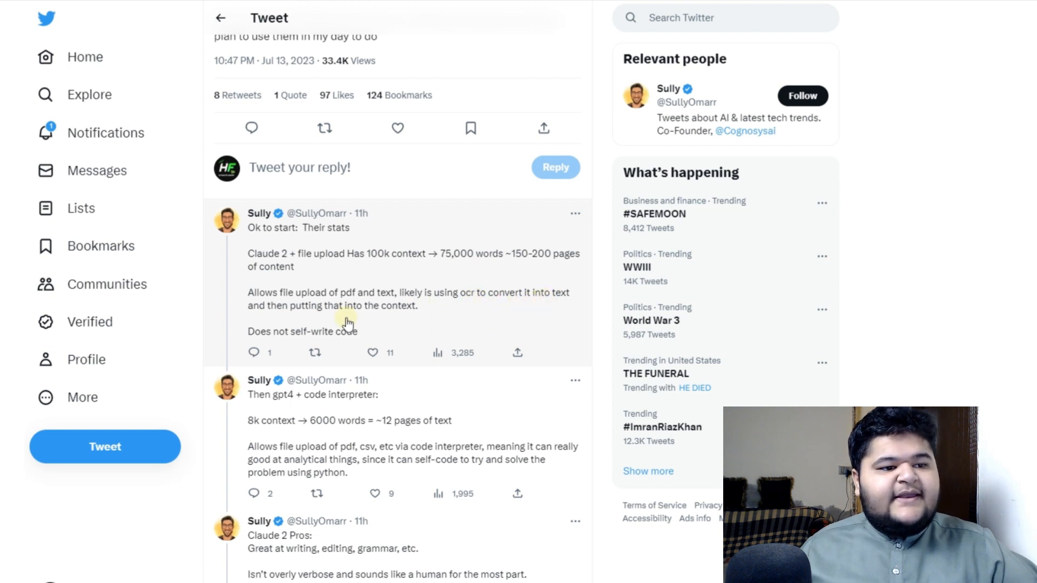
mouse_move(495, 302)
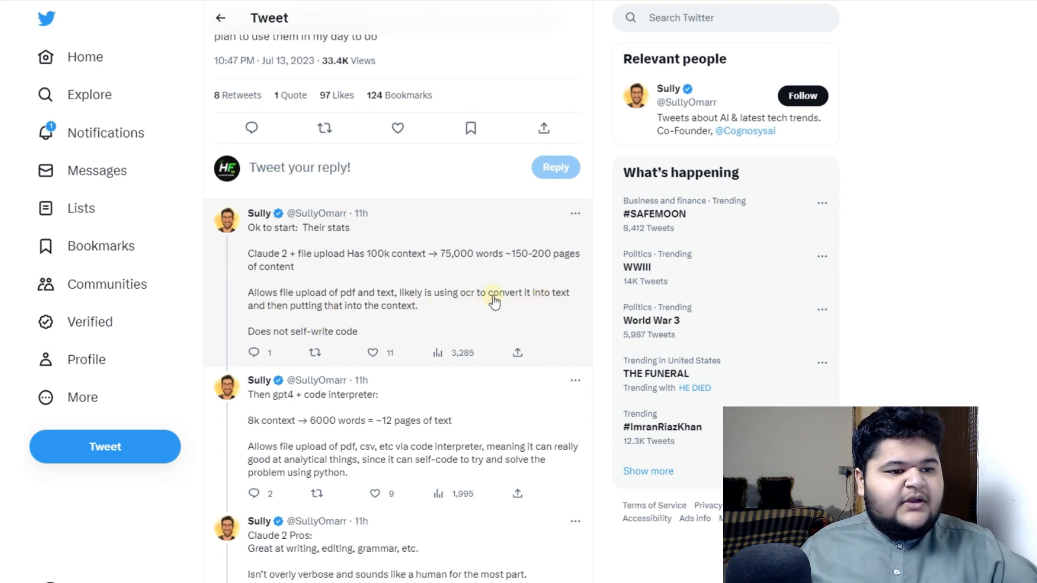
scroll(down, 3)
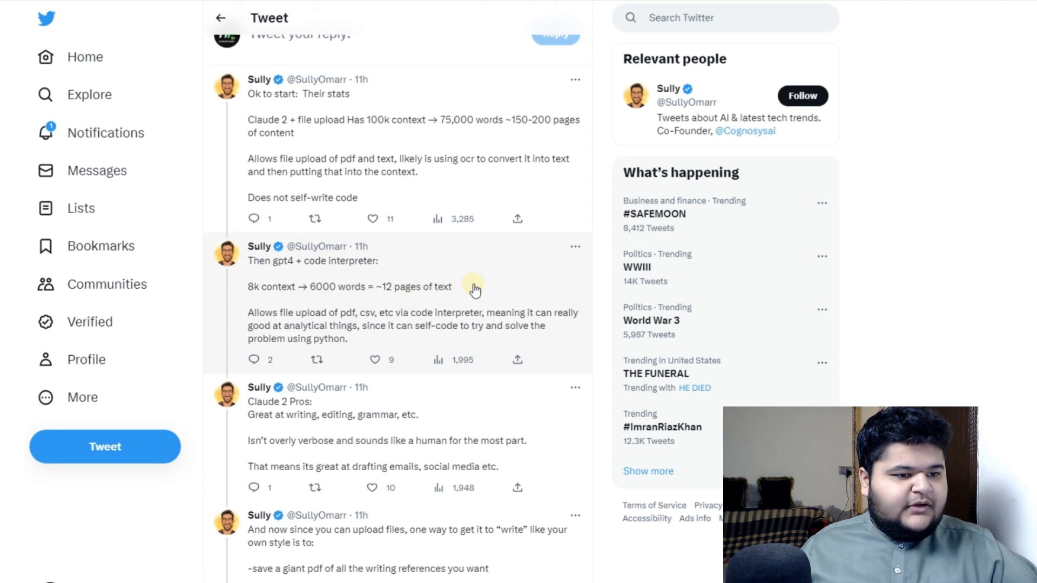
scroll(down, 3)
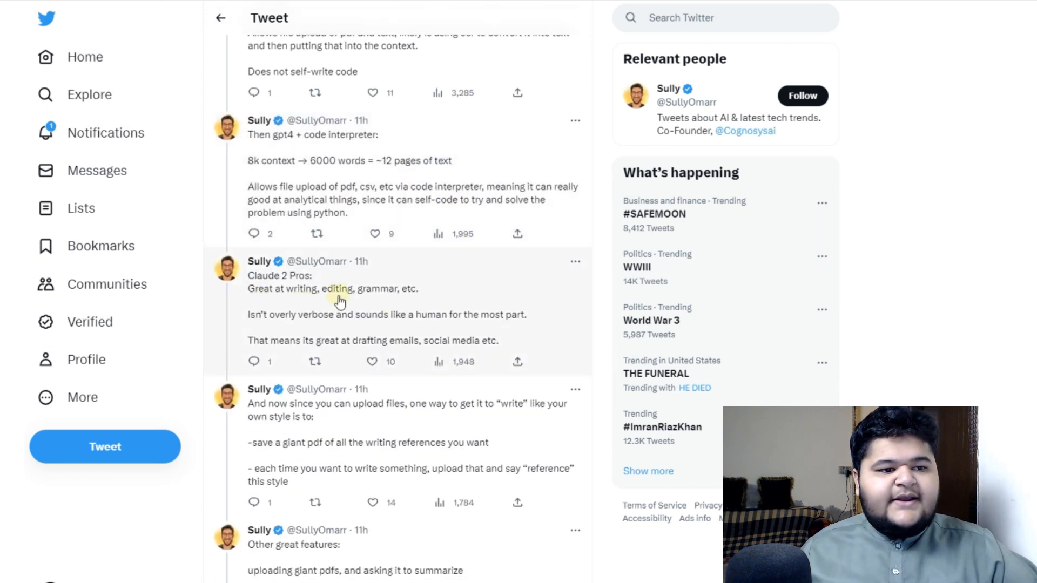
mouse_move(263, 333)
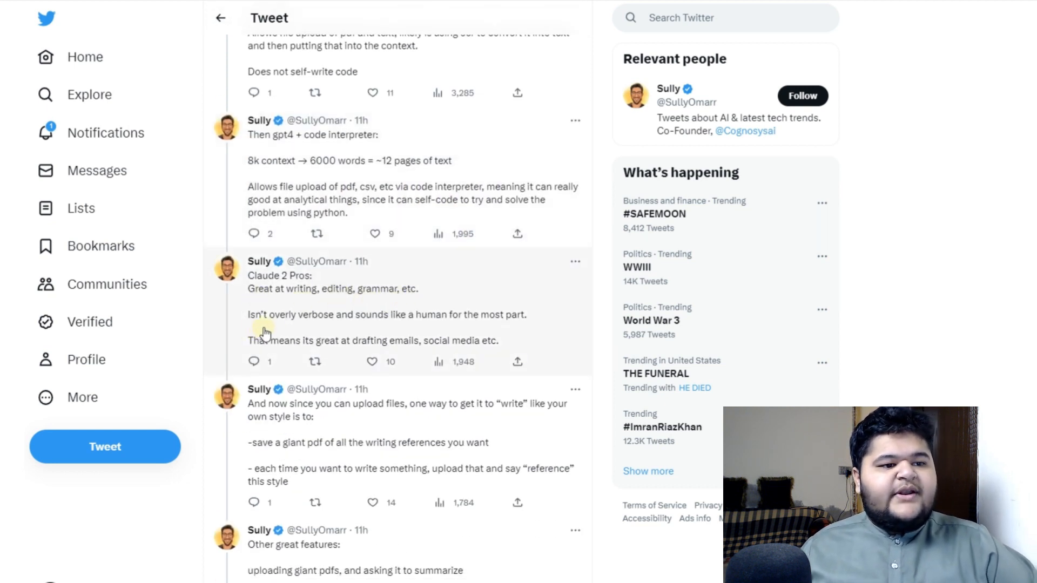